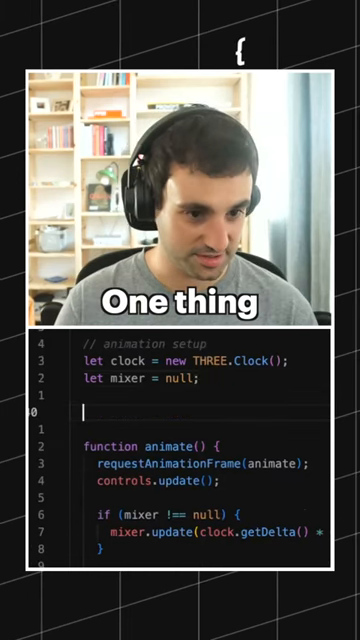
text(const mouse =)
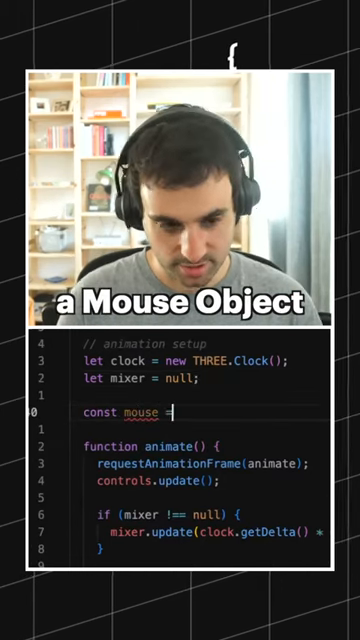
text({ x:)
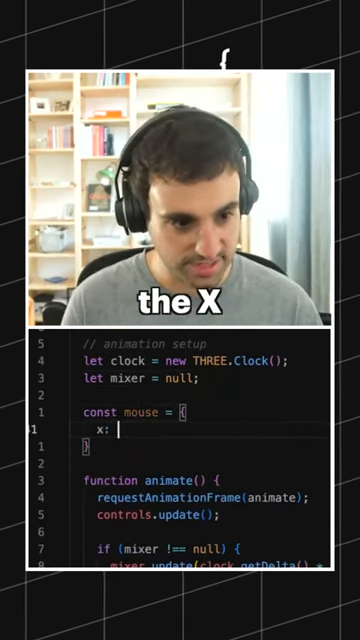